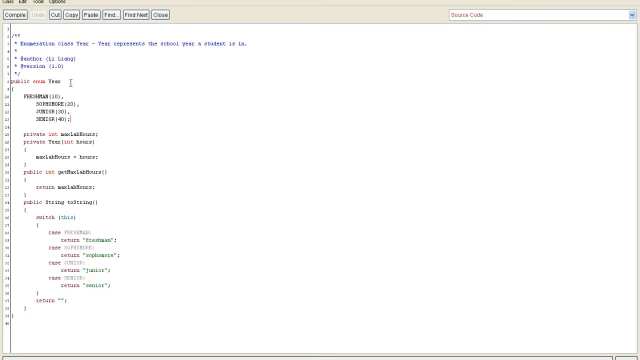
Highlight the FRESHMAN enum constant to explain how constants are declared.
double_click(36, 80)
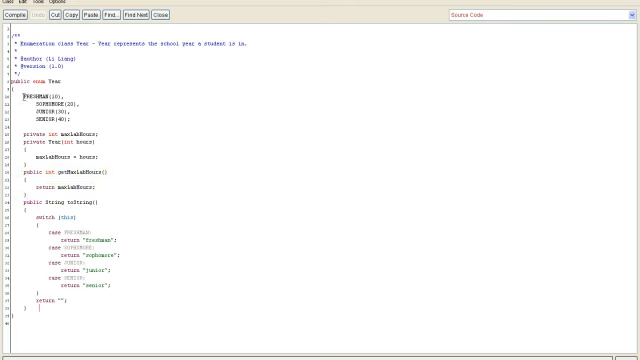
double_click(40, 96)
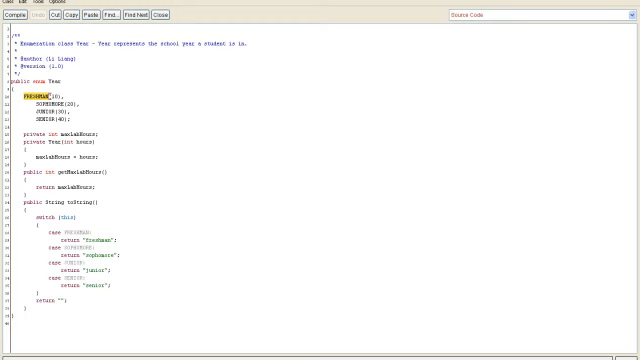
mouse_move(156, 92)
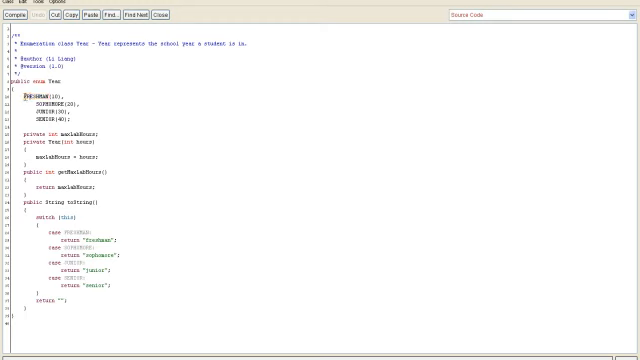
double_click(36, 96)
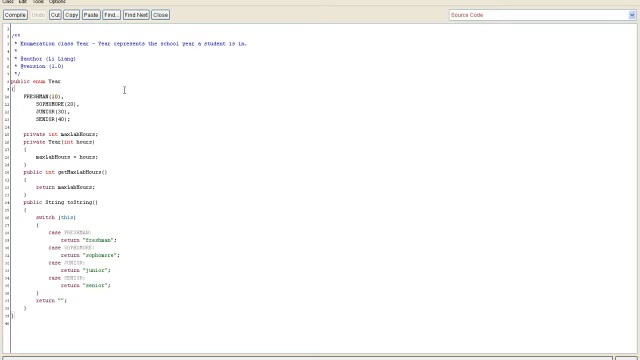
Add a line above the constants declaring FRESHMAN as a public static final Year field.
click(30, 12)
text(public Year FRESHMAN = new Year(10);)
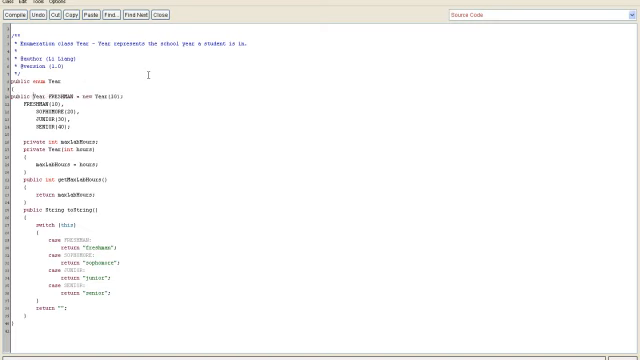
text(static)
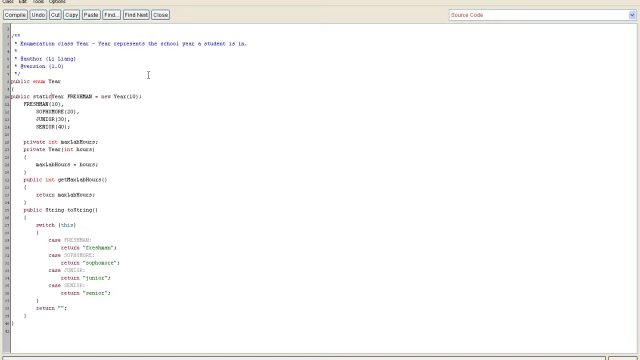
text(final)
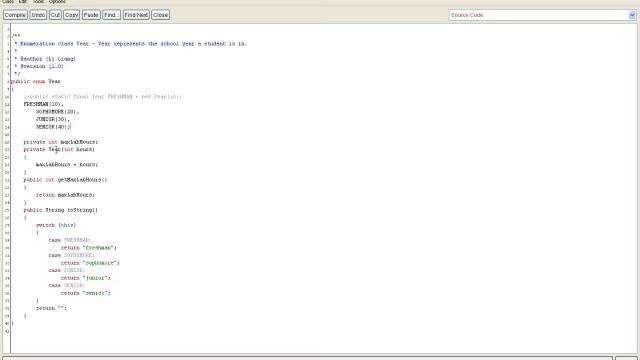
double_click(28, 154)
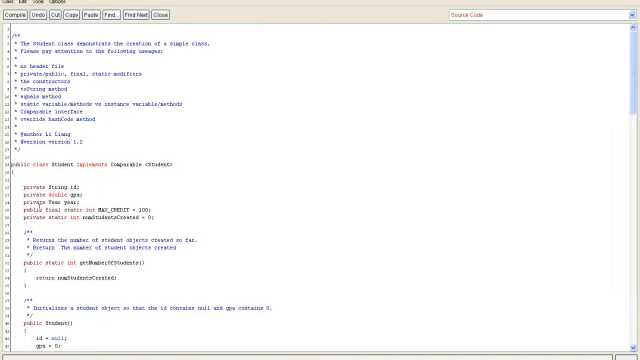
Highlight Student's Year field, then scroll down to the getLabHours method returning year.getMaxLabHours().
double_click(50, 206)
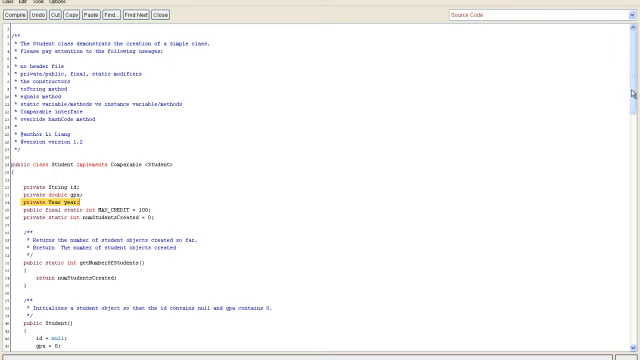
scroll(down, 3)
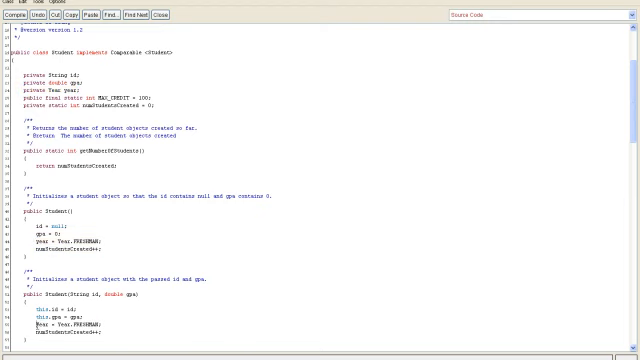
scroll(down, 3)
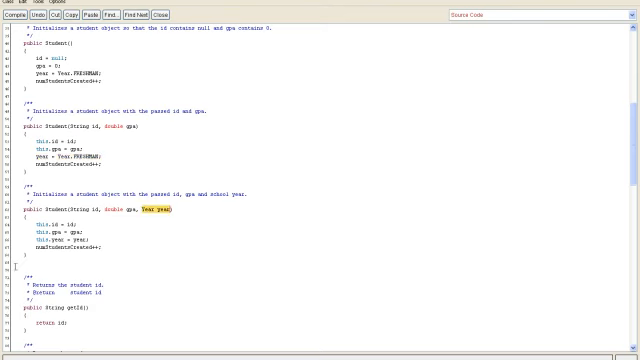
scroll(down, 3)
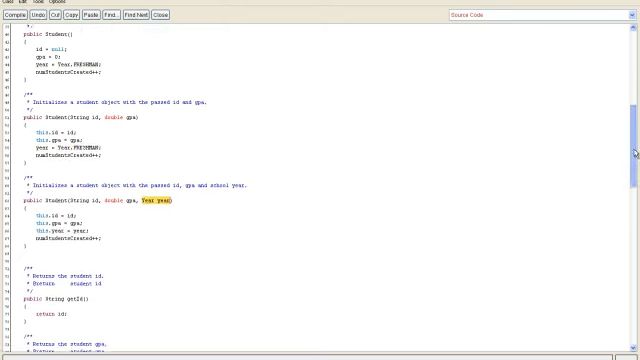
scroll(down, 3)
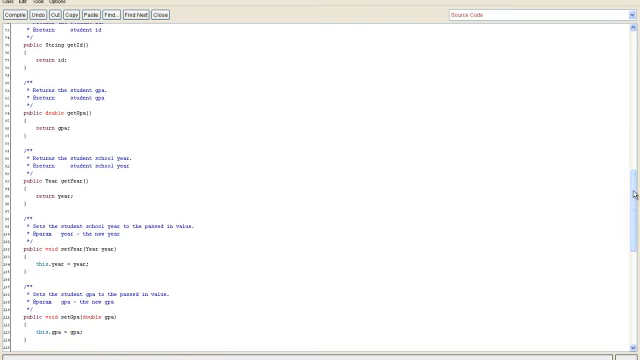
scroll(down, 3)
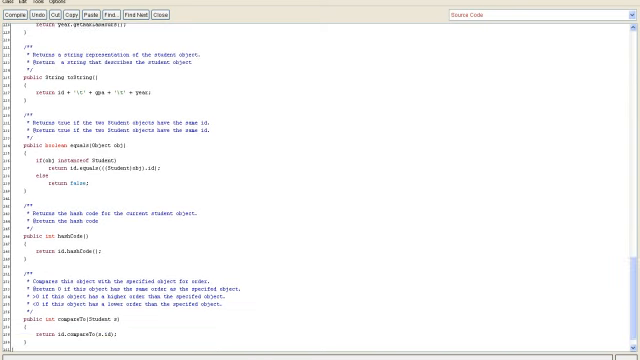
scroll(down, 3)
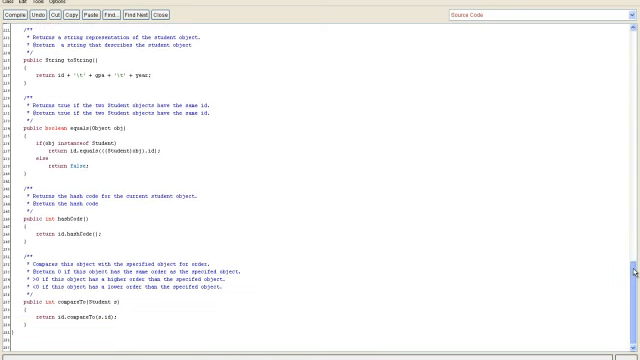
scroll(up, 3)
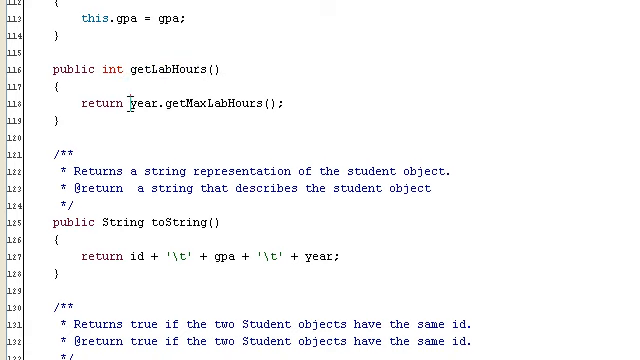
Emphasise the year.getMaxLabHours() call in Student's getLabHours before returning to the project diagram.
double_click(136, 104)
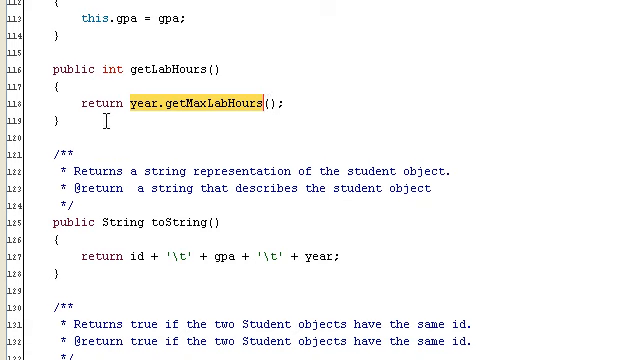
mouse_move(266, 104)
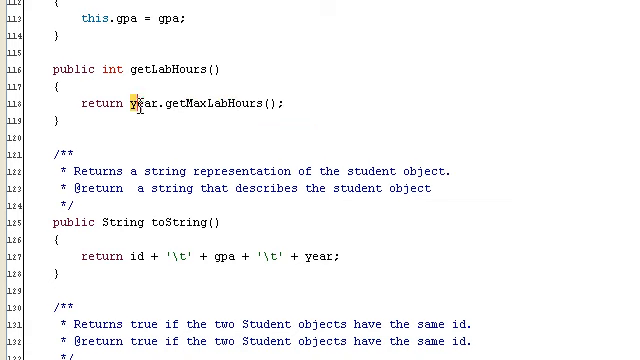
double_click(140, 104)
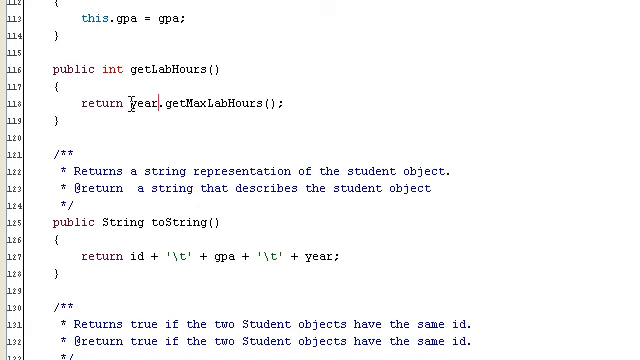
double_click(136, 104)
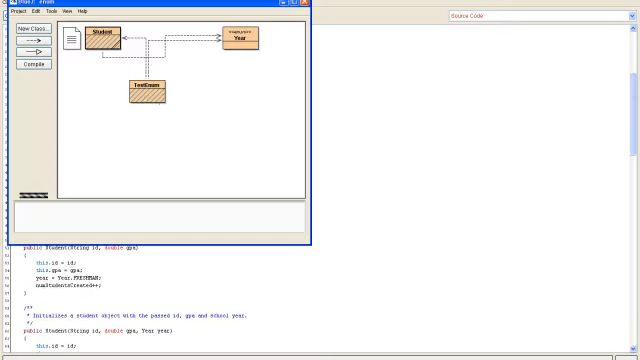
Open the TestEnum class source from the project diagram to view its s.getLabHours() print statements.
double_click(150, 90)
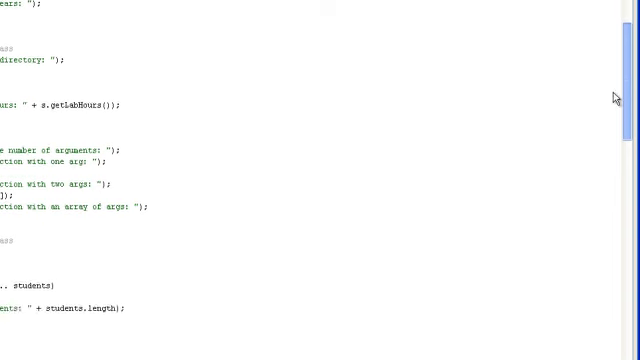
scroll(down, 3)
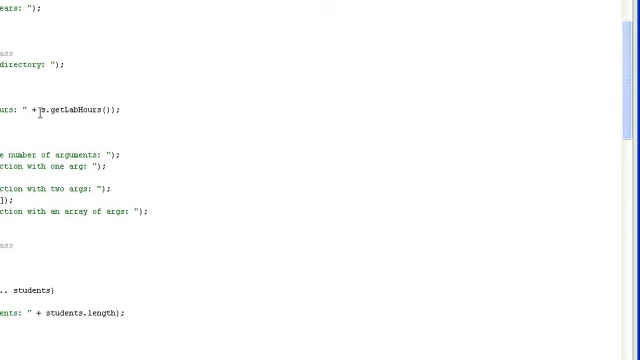
double_click(80, 108)
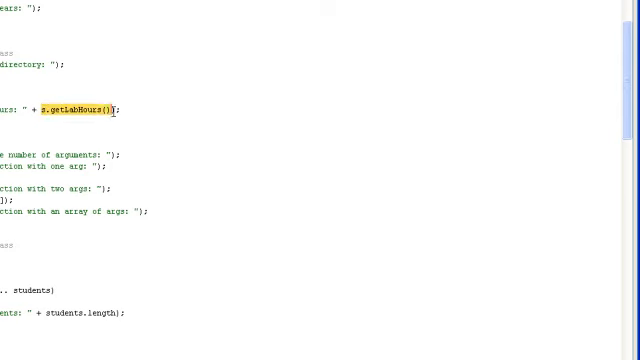